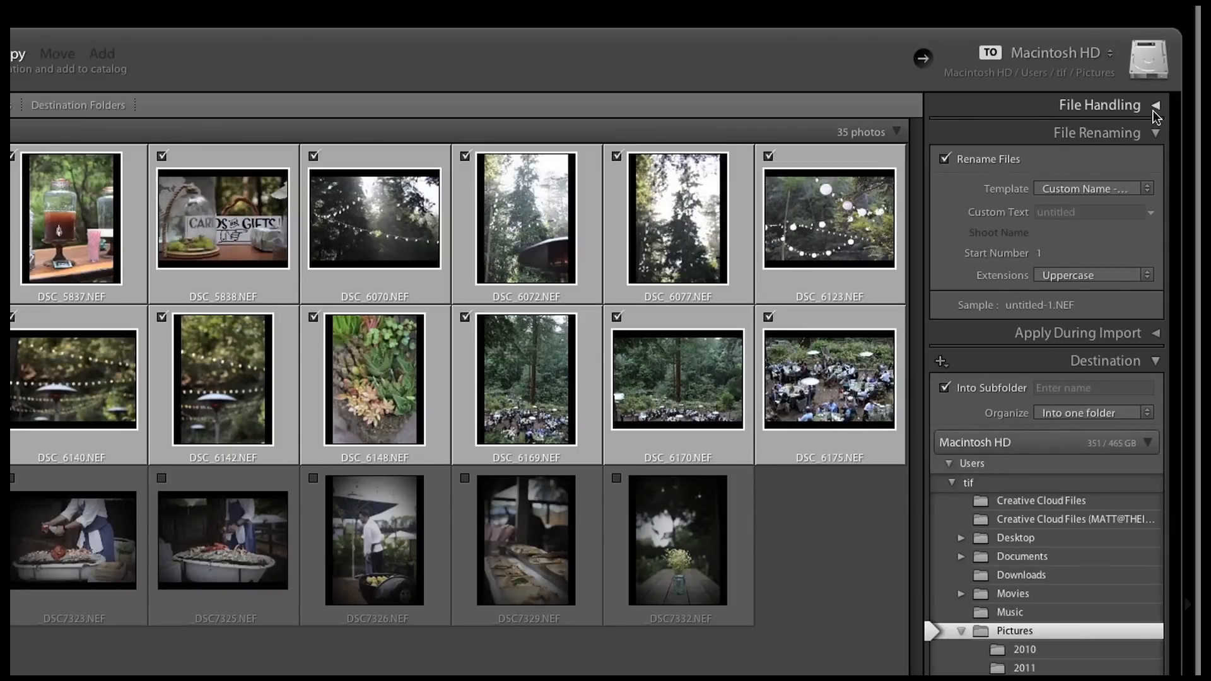
From the File Renaming panel's Template list, choose Edit... to reach the Filename Template Editor
left_click(1157, 104)
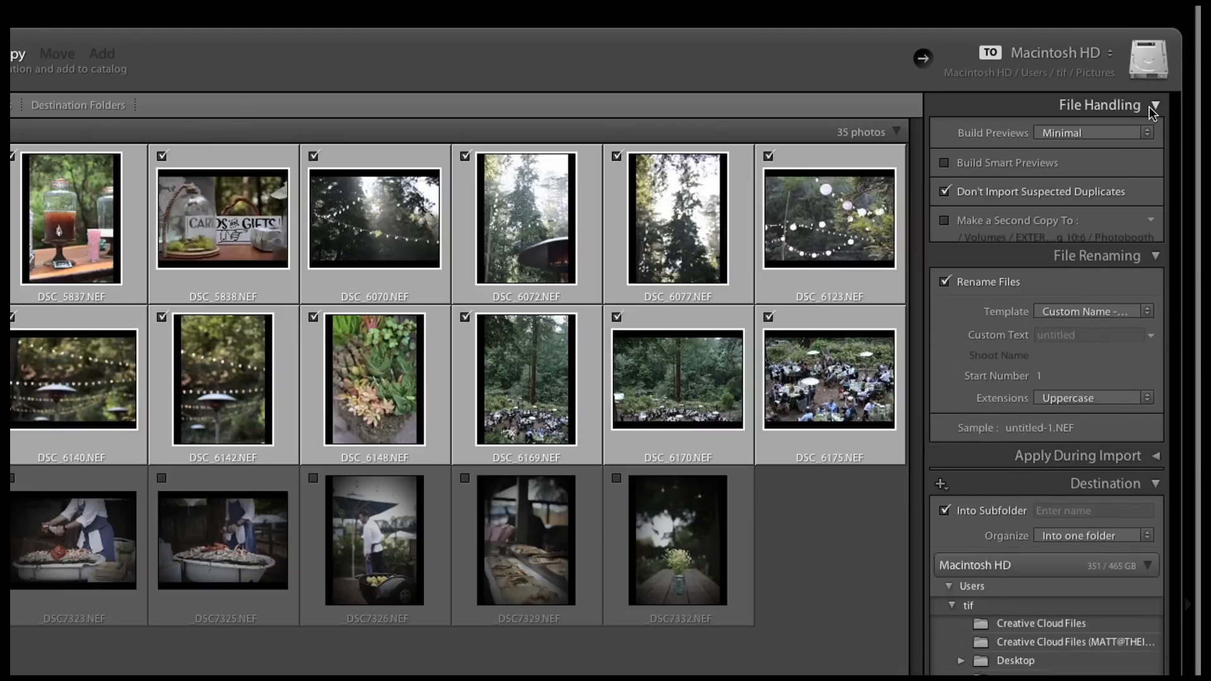
left_click(1155, 104)
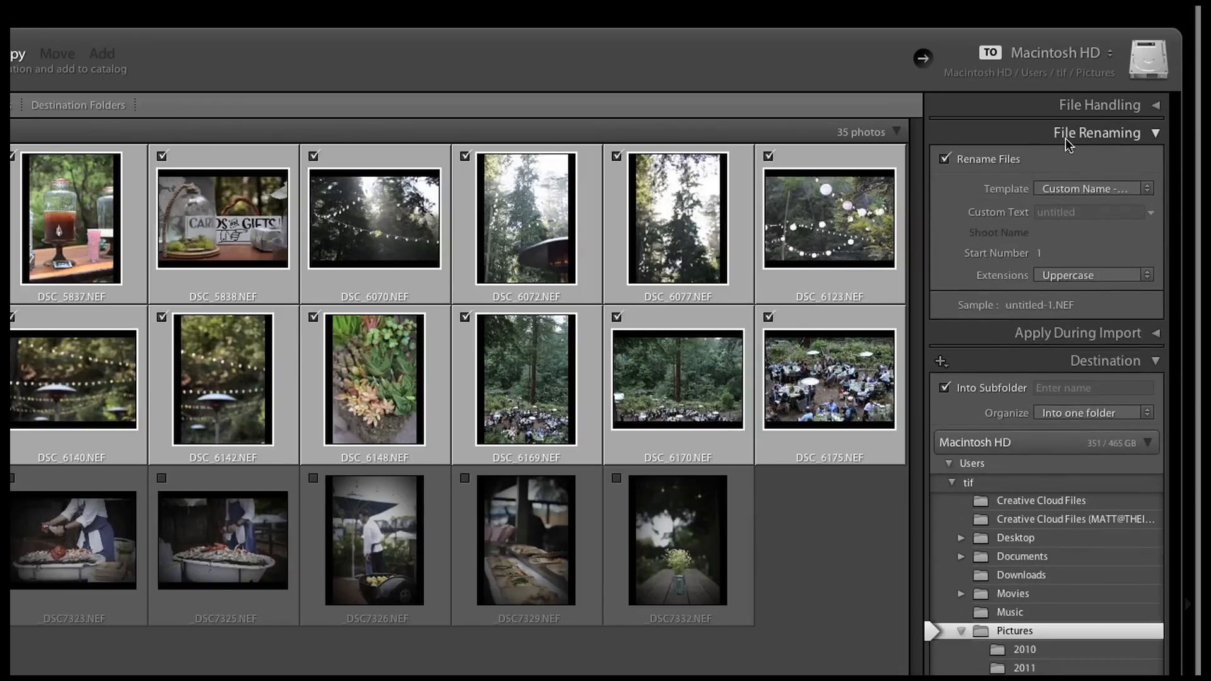
mouse_move(1100, 377)
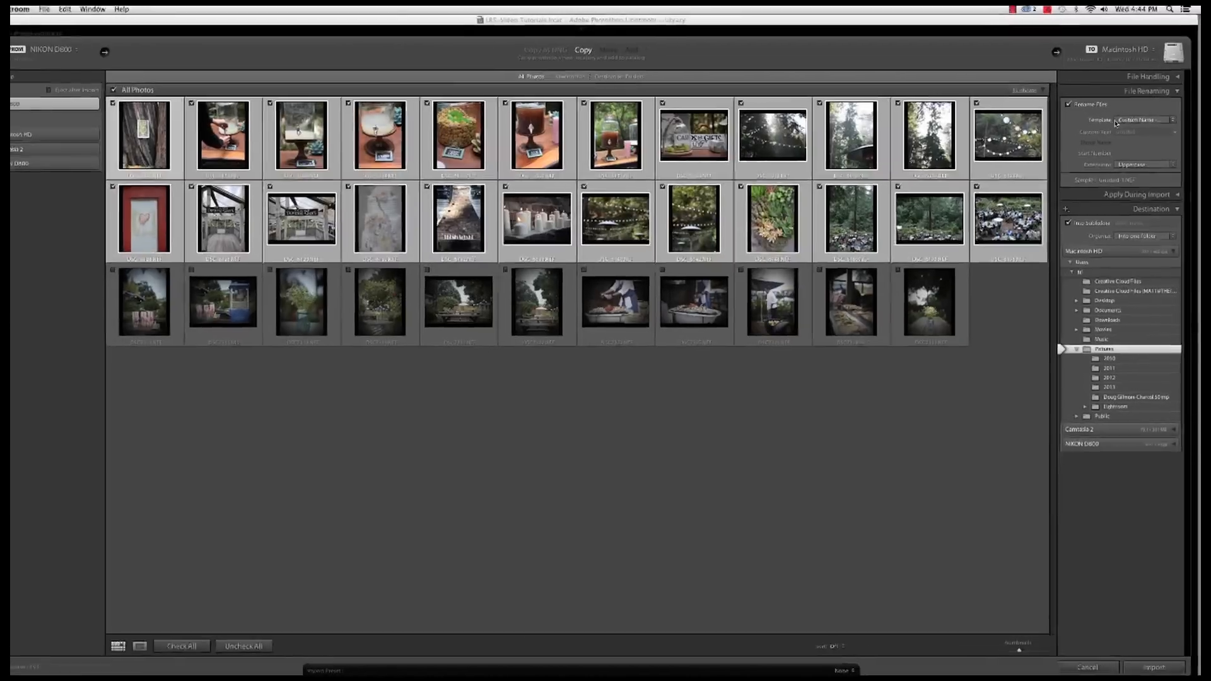
left_click(1143, 120)
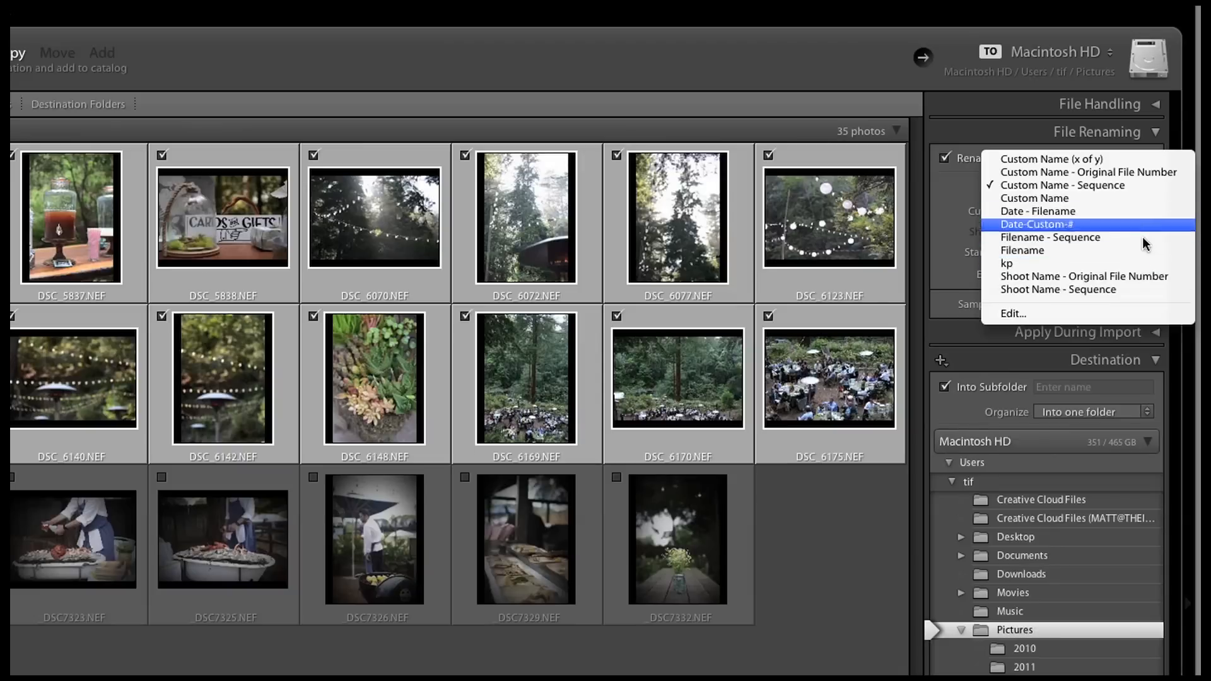
mouse_move(1152, 276)
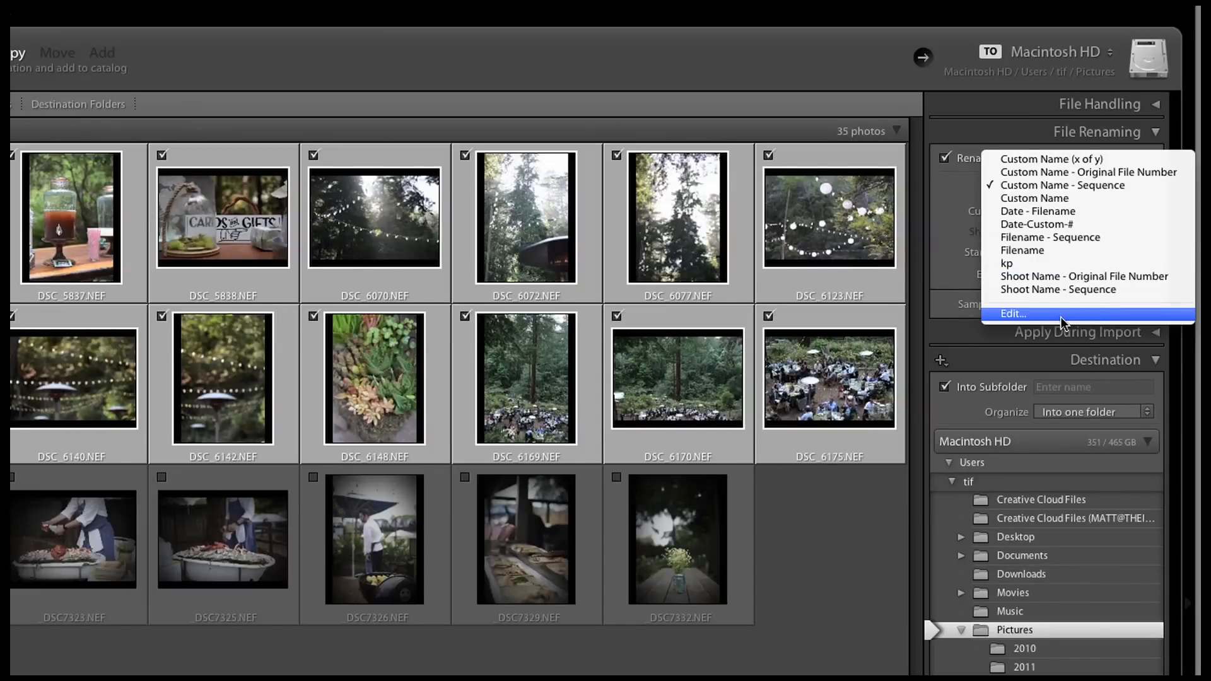
left_click(1012, 314)
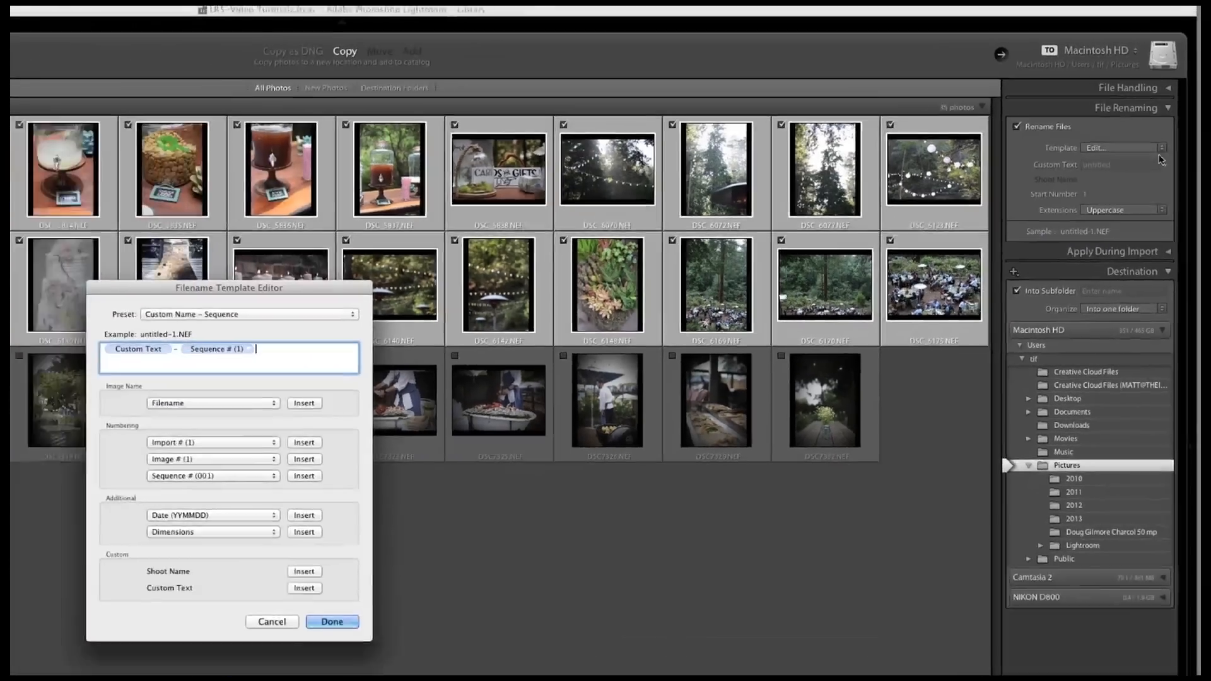